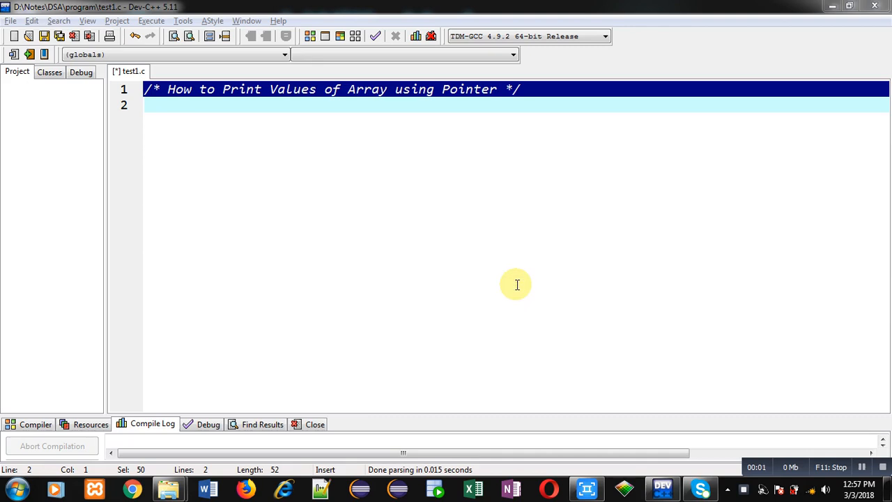
pyautogui.moveTo(354, 148)
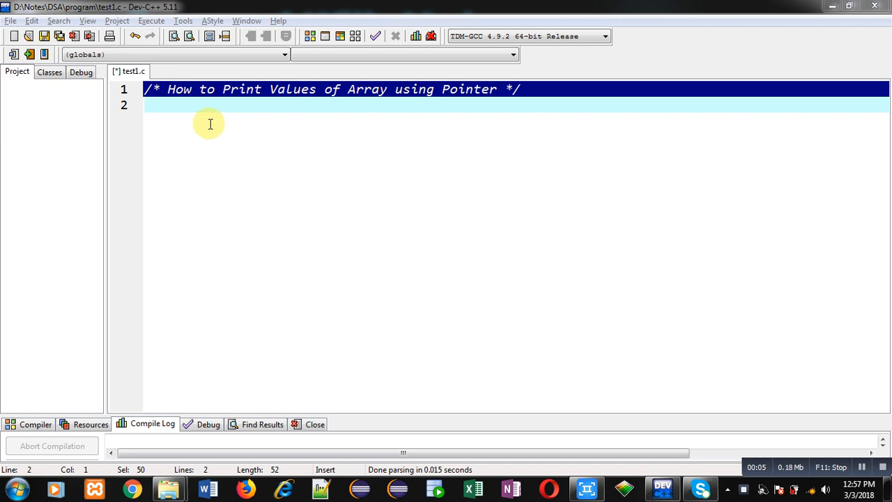
pyautogui.moveTo(427, 109)
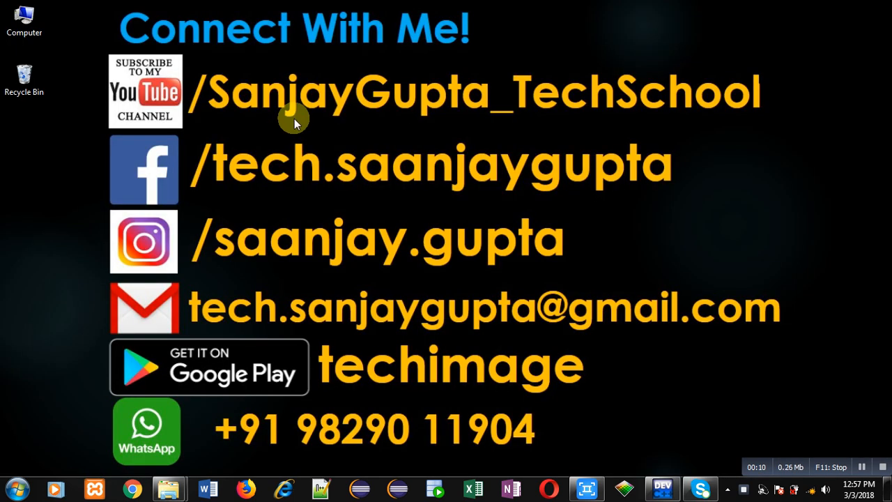
pyautogui.moveTo(216, 137)
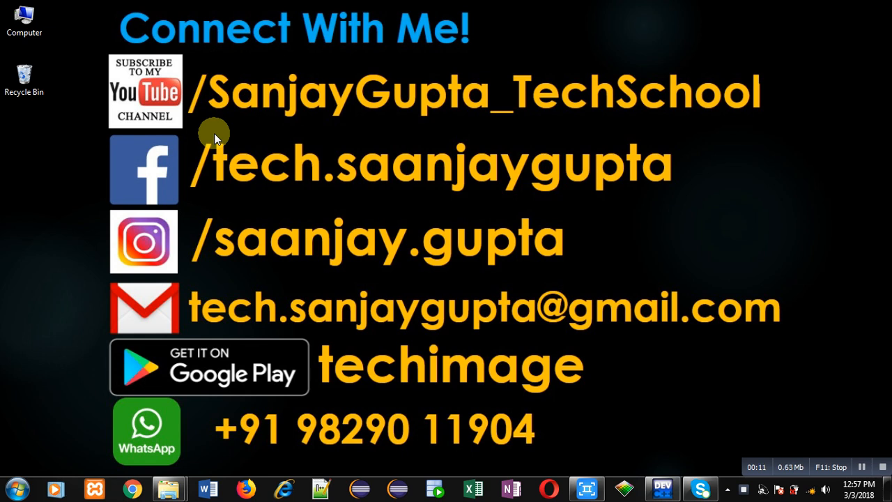
pyautogui.moveTo(243, 138)
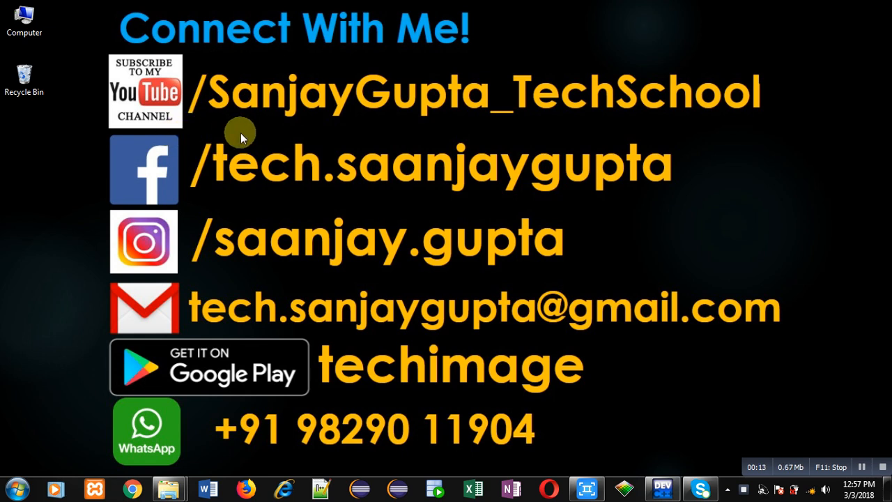
pyautogui.moveTo(166, 128)
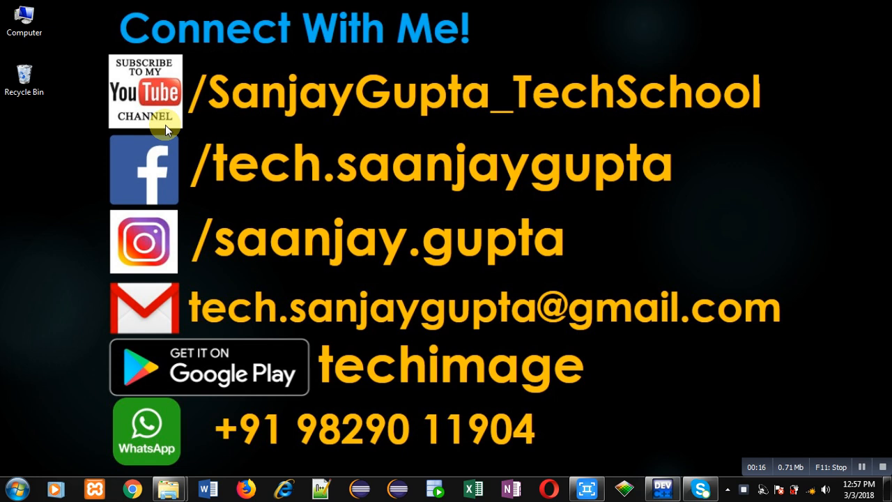
pyautogui.moveTo(616, 123)
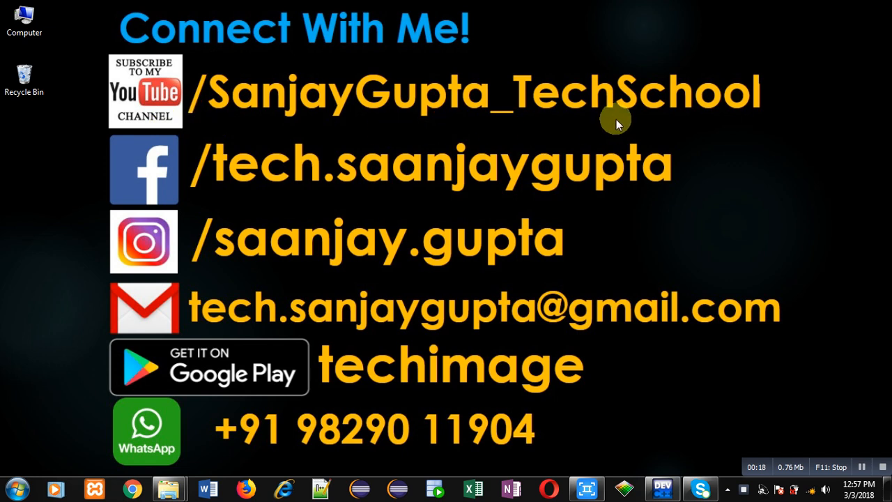
pyautogui.moveTo(354, 398)
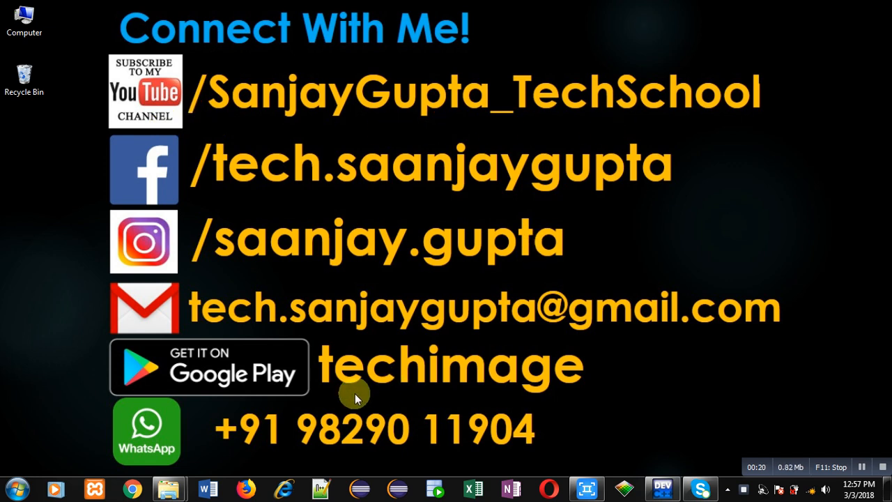
pyautogui.moveTo(323, 404)
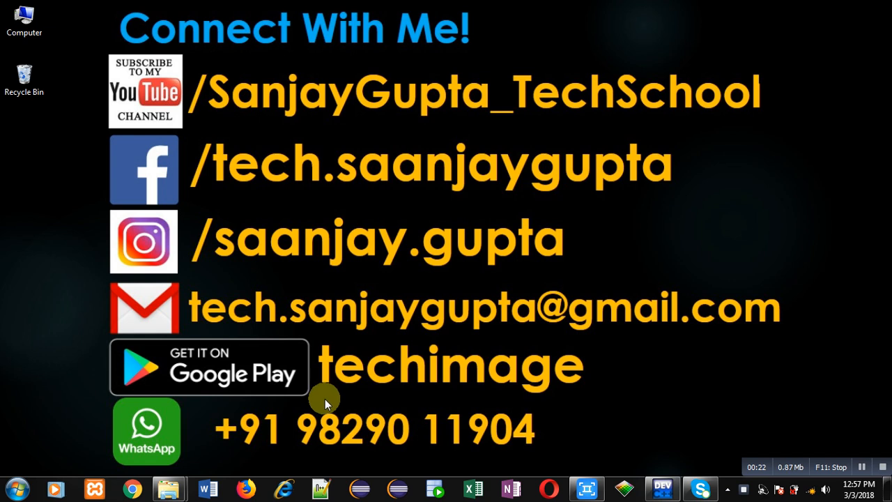
# Include stdio.h and in main declare int a[10], *p, i.
pyautogui.click(661, 488)
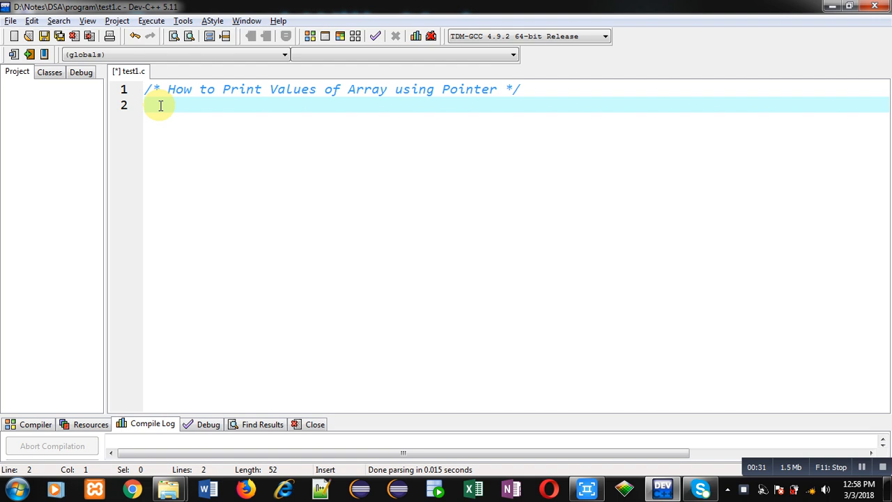
pyautogui.write('#include')
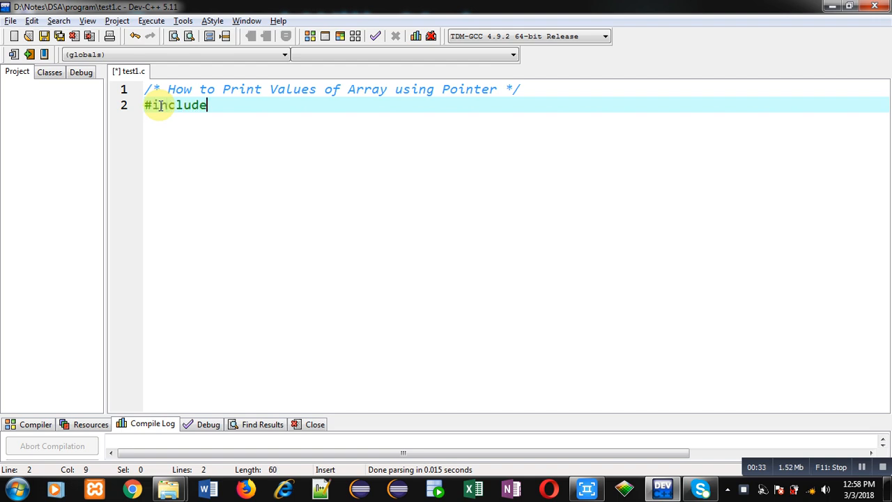
pyautogui.write('<stdio.h>')
pyautogui.write('int main')
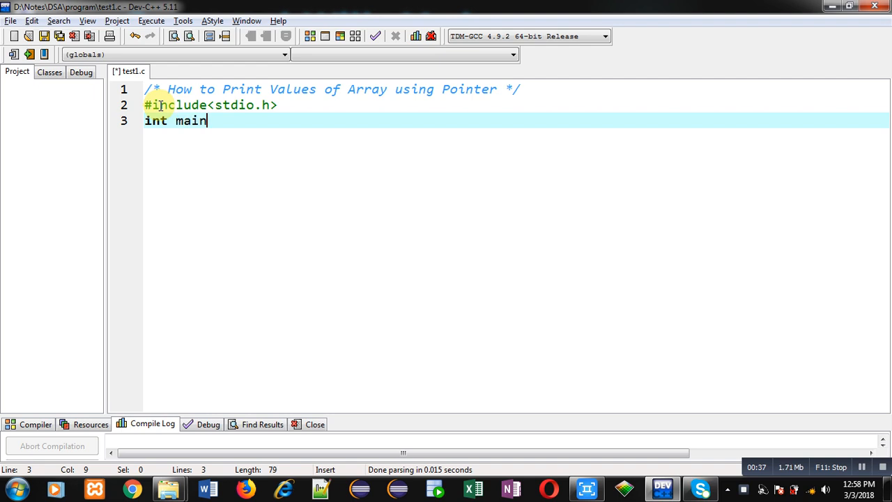
pyautogui.write('()')
pyautogui.write('int a[')
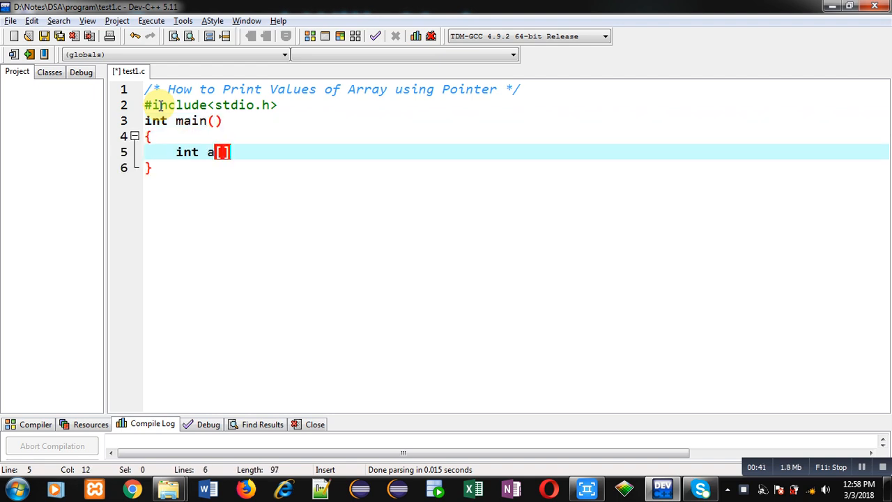
pyautogui.write('10')
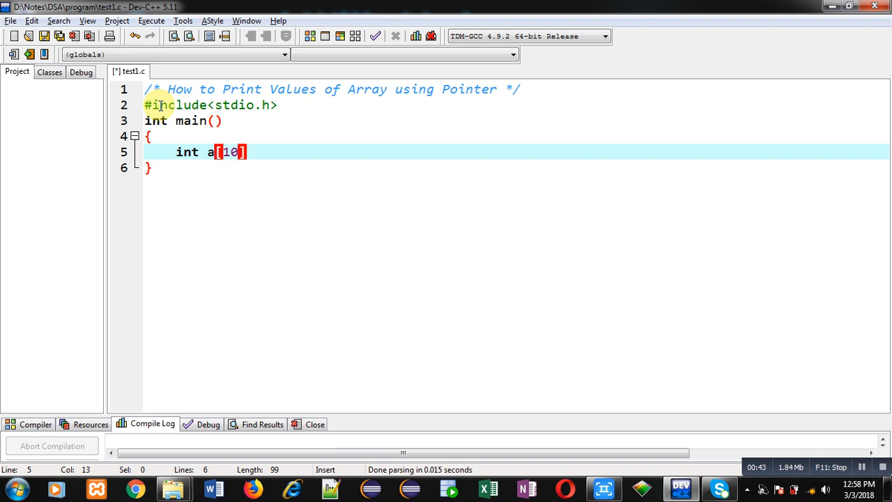
pyautogui.write('],')
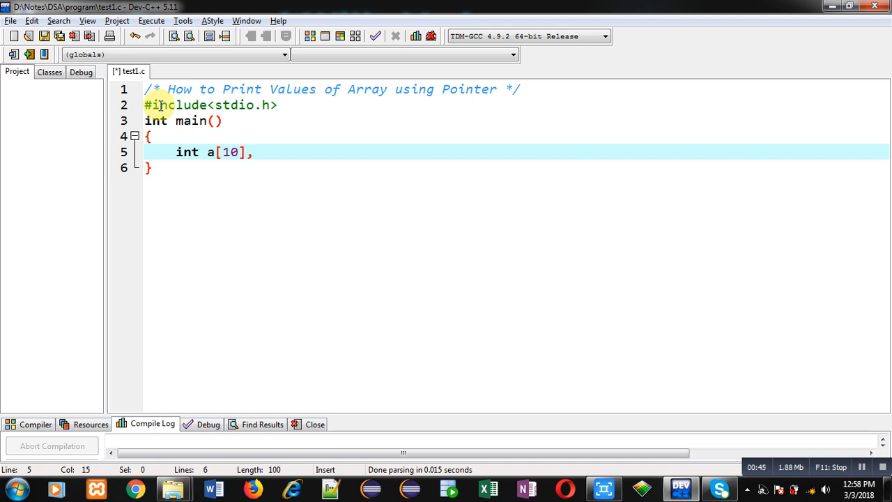
pyautogui.write('*p,')
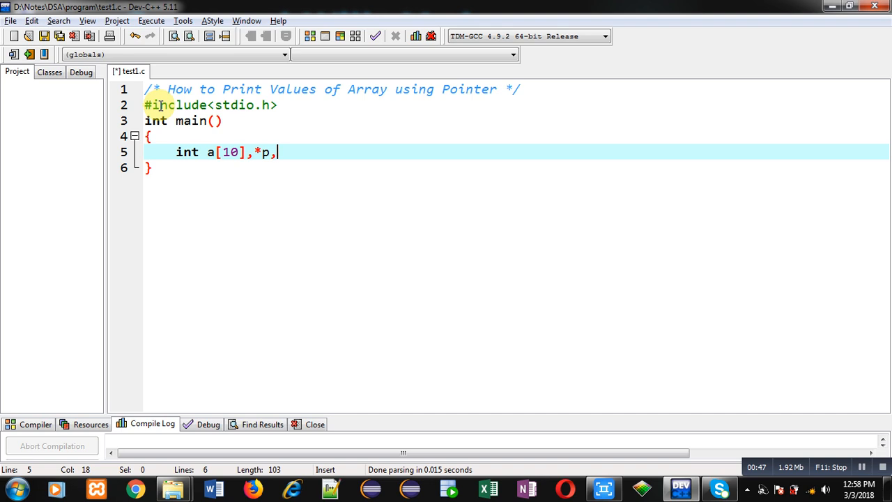
pyautogui.write('i;')
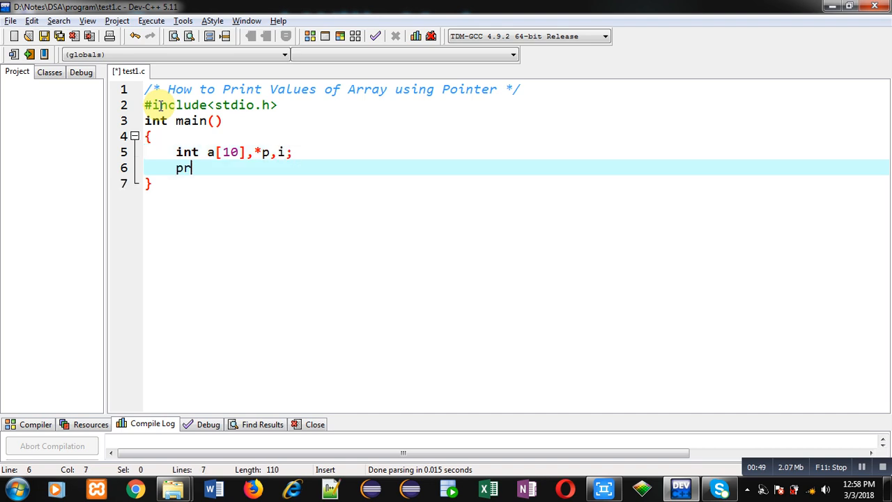
# Add printf("\nEnter 10 Elements"); as the input prompt.
pyautogui.write('intf("\\n"')
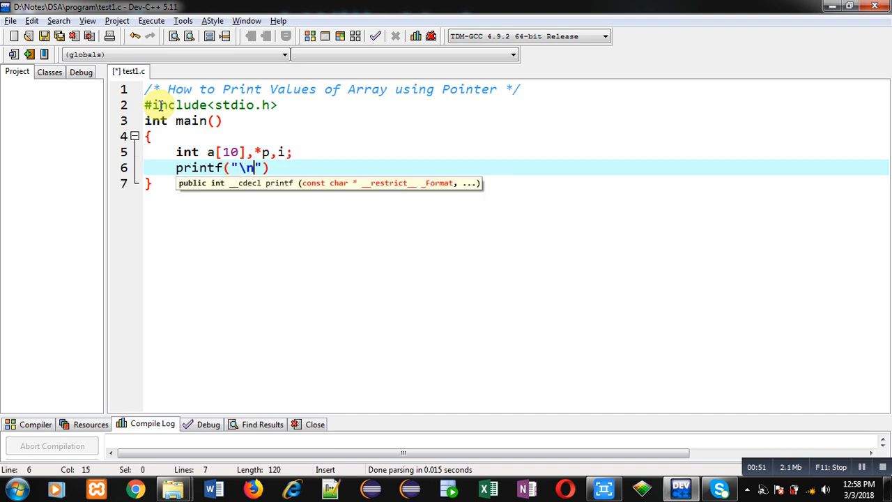
pyautogui.write('Enter 10')
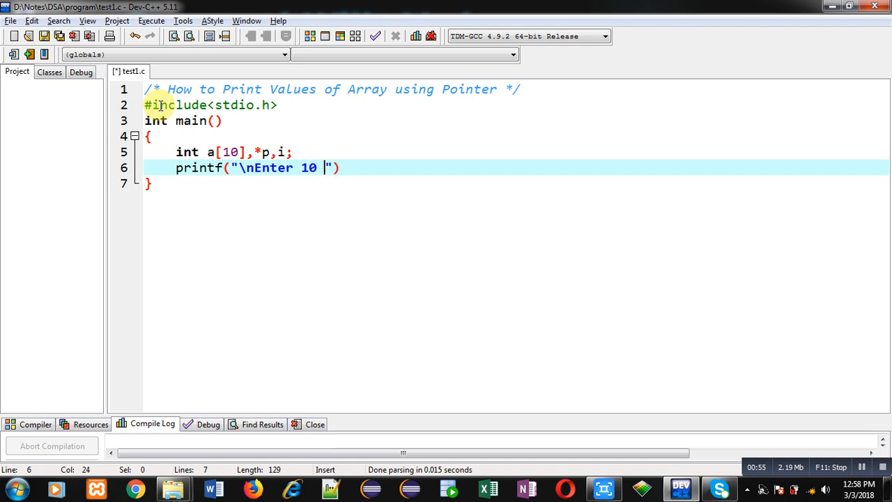
pyautogui.write('Elements");')
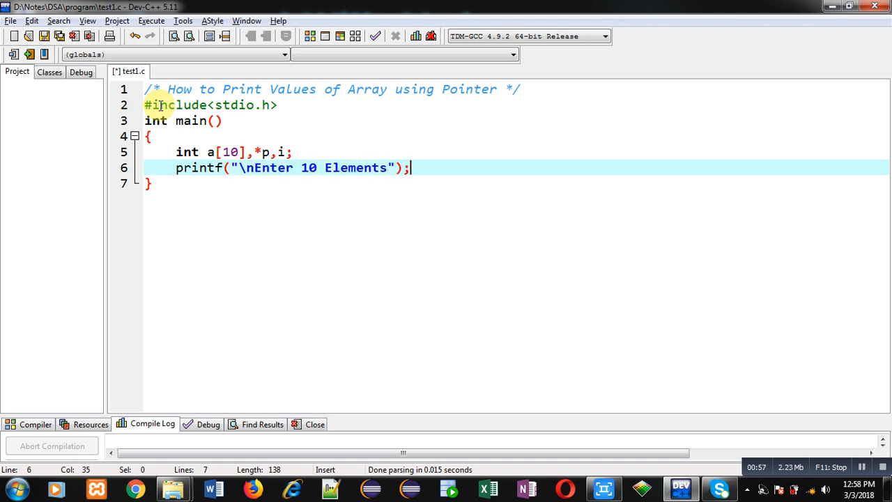
# Write for(i=0;i<10;i++) scanf("%d",&a[i]); and leave blank lines below it.
pyautogui.write('for(i)')
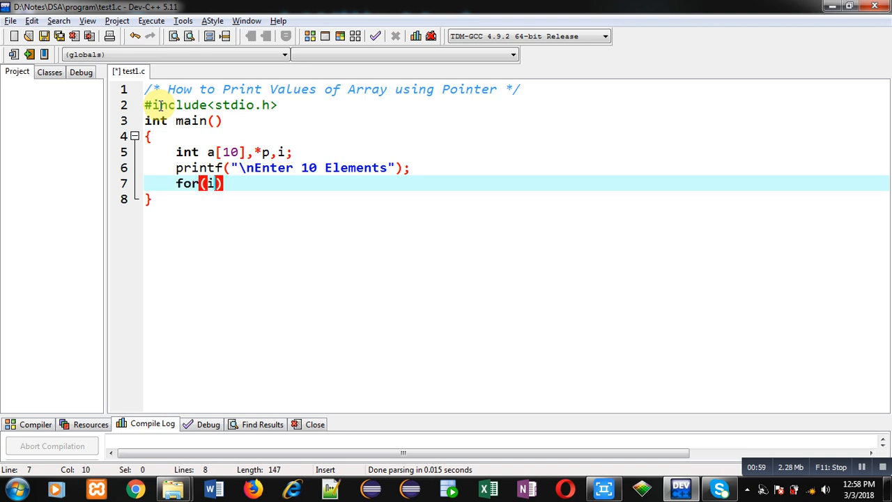
pyautogui.write('=0;i<10')
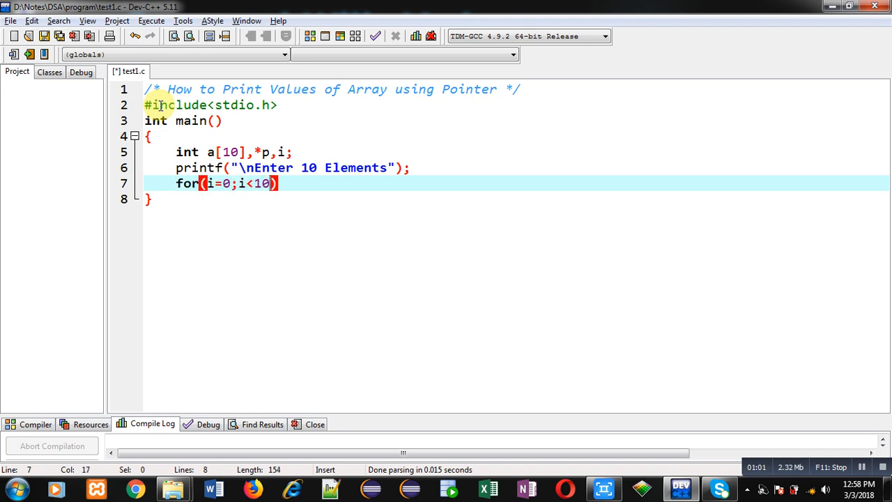
pyautogui.write(';i++)')
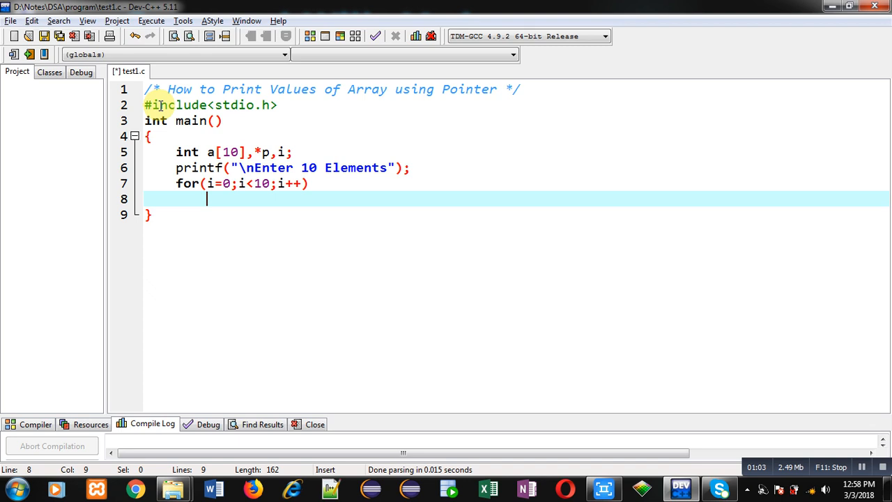
pyautogui.write('scanf()')
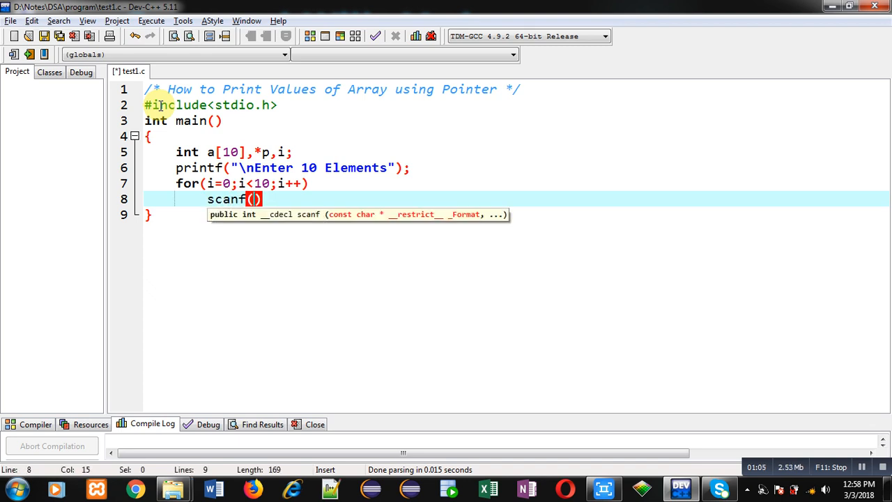
pyautogui.write('"%d"')
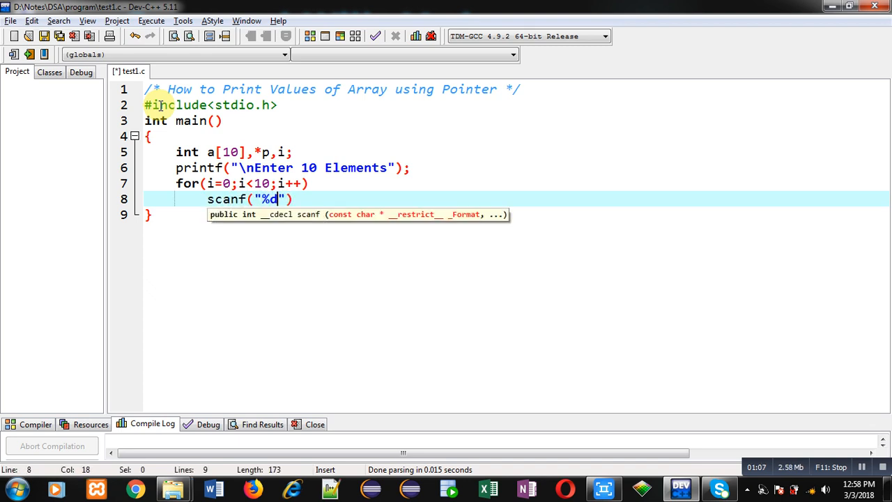
pyautogui.write(',&a')
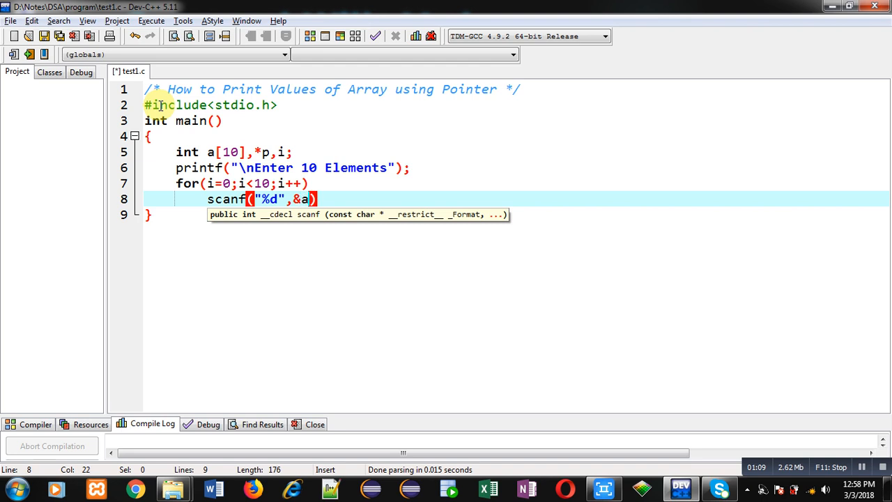
pyautogui.write('[i]);')
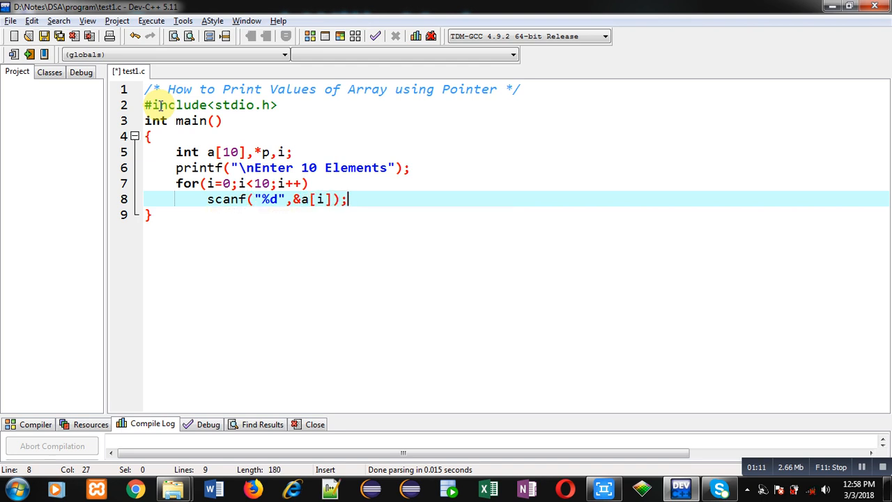
pyautogui.press('Enter')
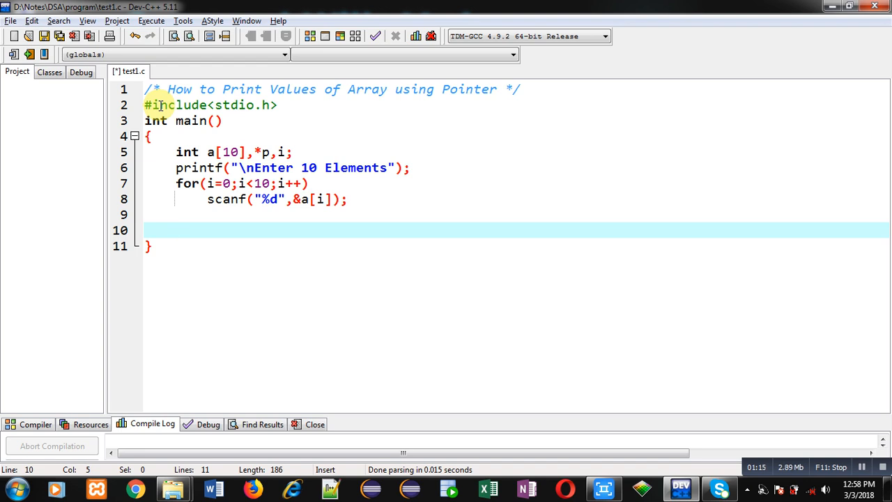
# Write p=a; with the comment //Name of array provides base address of array.
pyautogui.write('p=a')
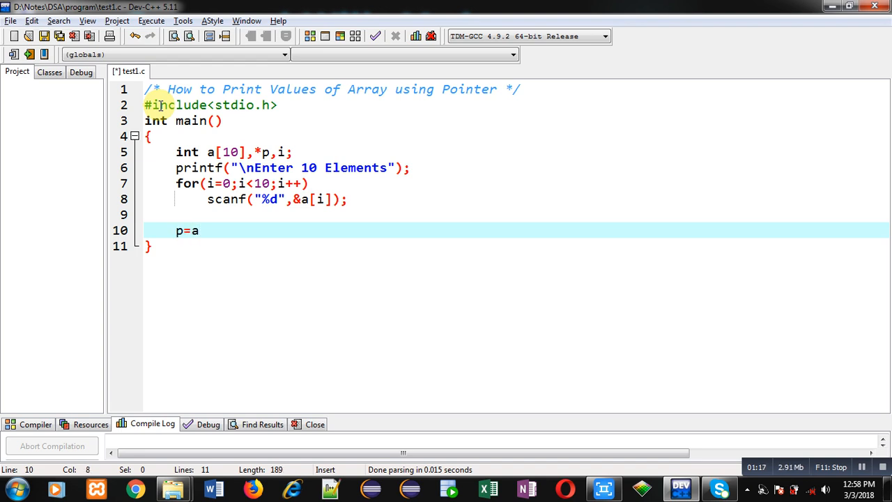
pyautogui.write(';\t/')
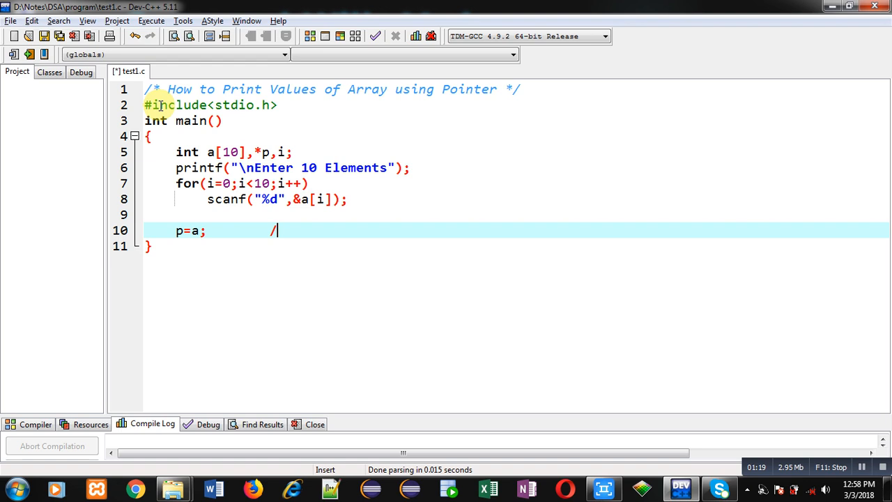
pyautogui.write('/')
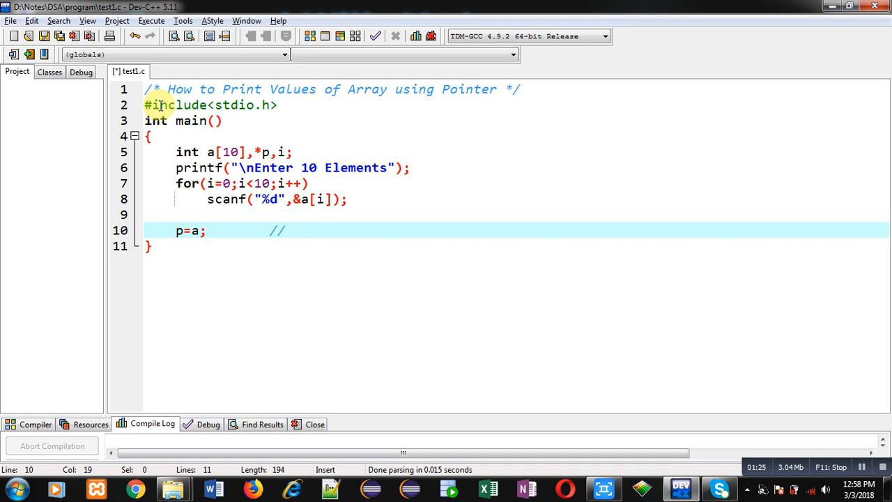
pyautogui.write('Name of array provides ba')
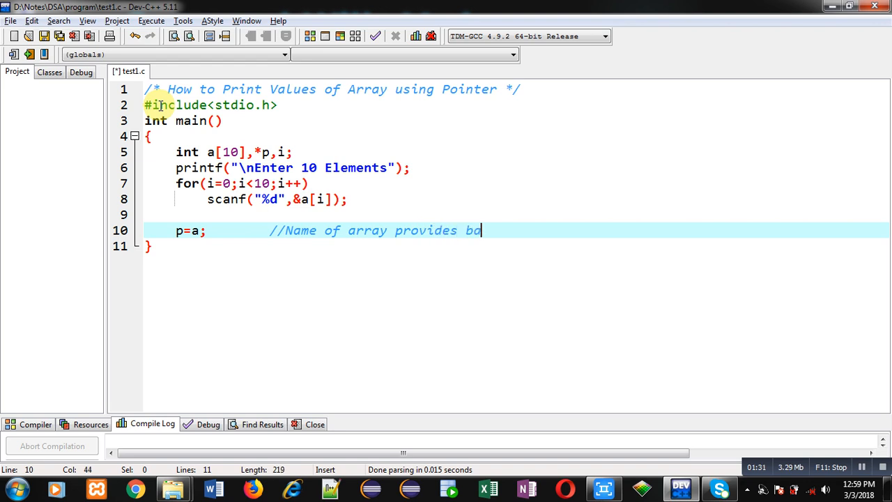
pyautogui.write('e add')
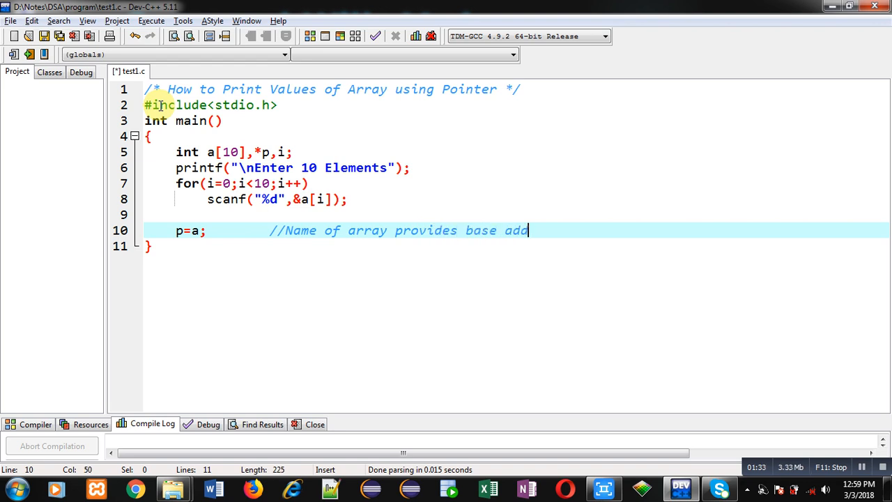
pyautogui.write('ress of array')
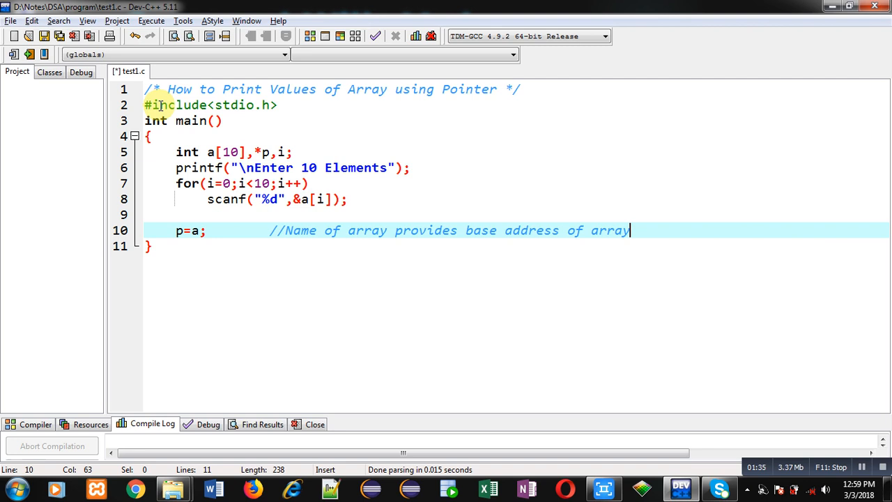
pyautogui.moveTo(175, 270)
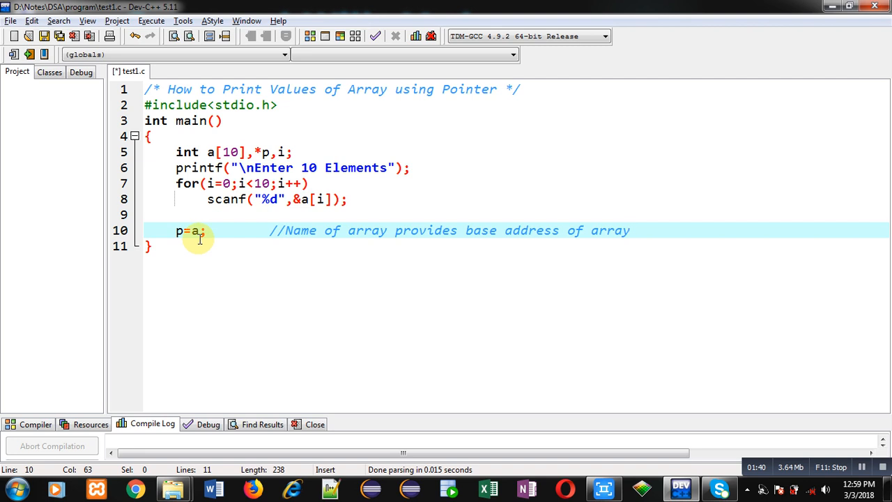
pyautogui.moveTo(182, 232)
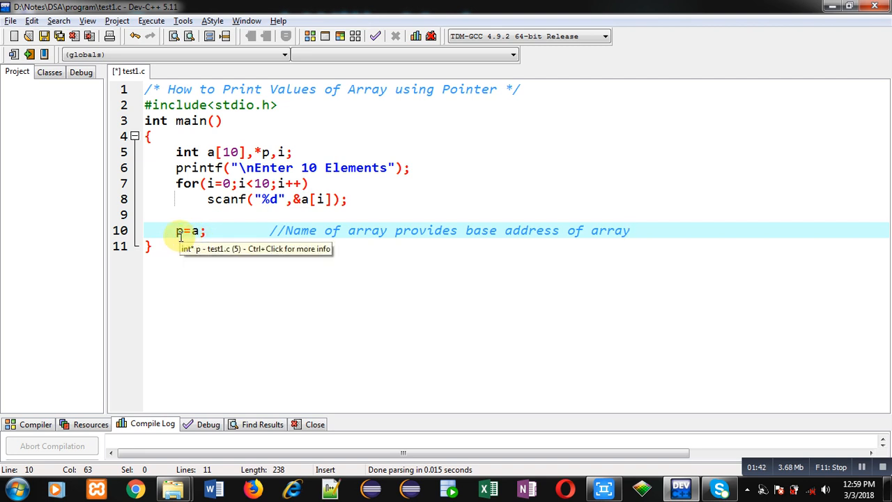
pyautogui.press('Enter')
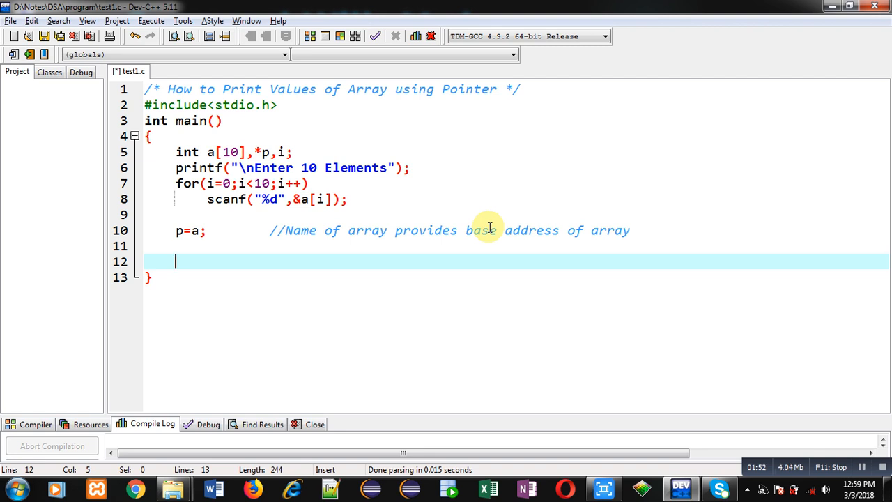
# Write for(i=0;i<10;i++){ printf("\n%d",*p); p++; } to print via the pointer.
pyautogui.write('for()')
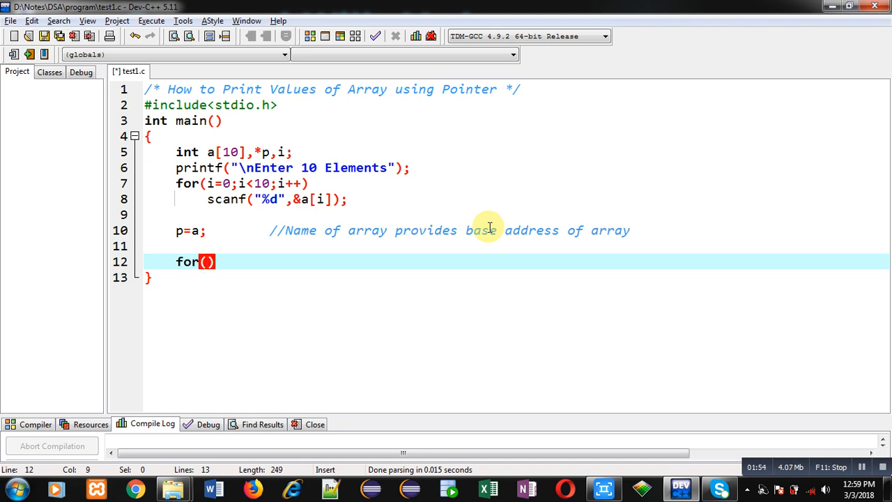
pyautogui.write('i=0;i<')
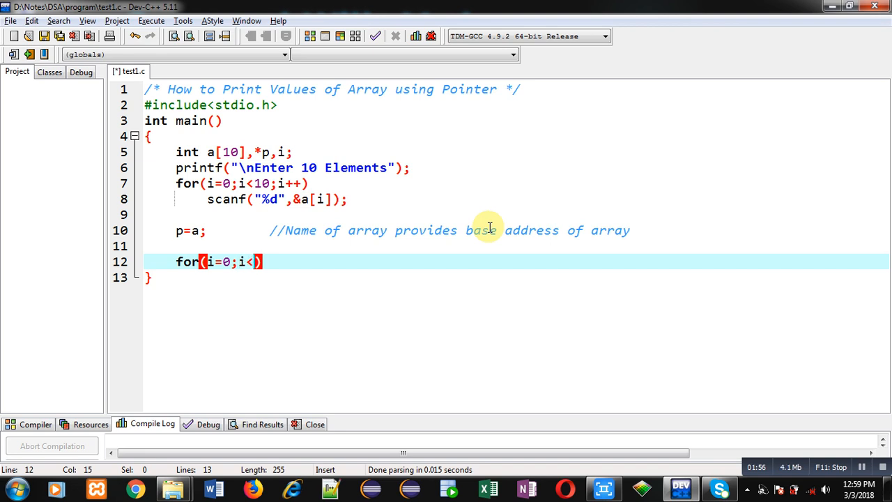
pyautogui.write('10;i++')
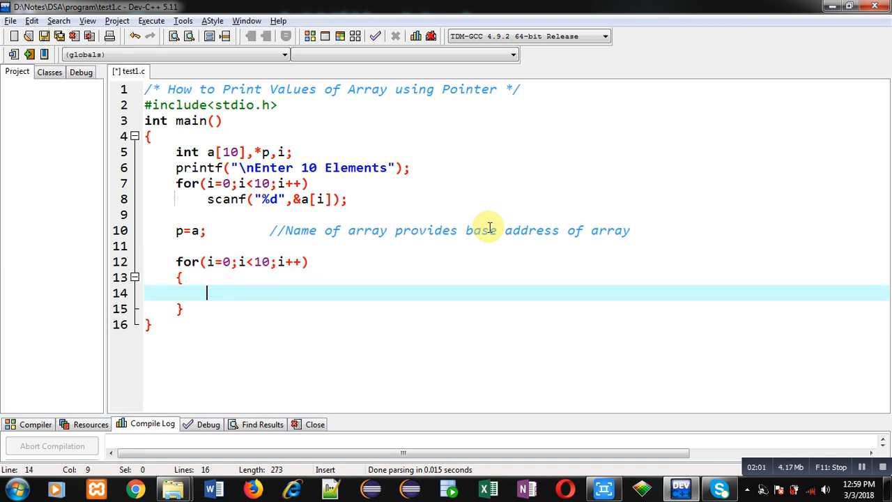
pyautogui.write('print')
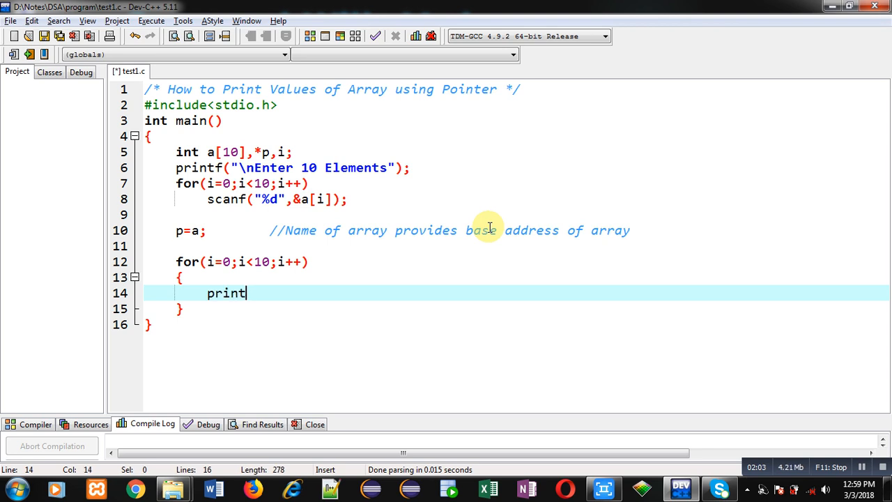
pyautogui.write('f("\\n"')
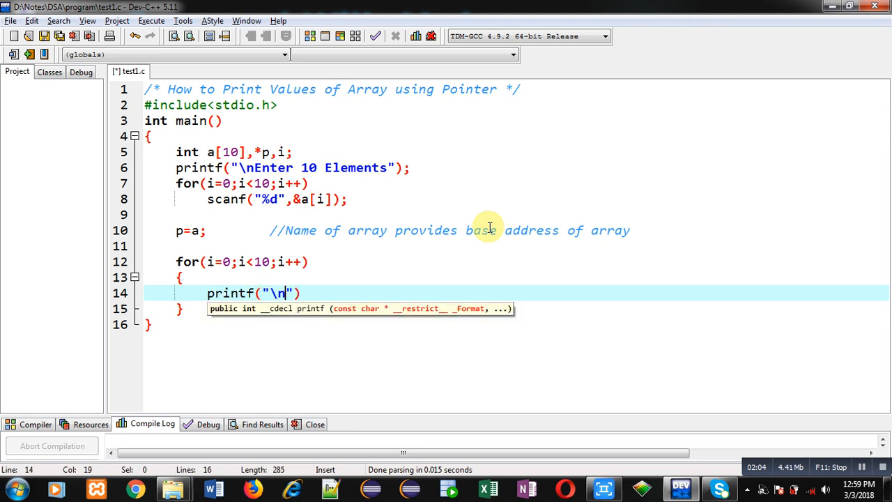
pyautogui.write('%d')
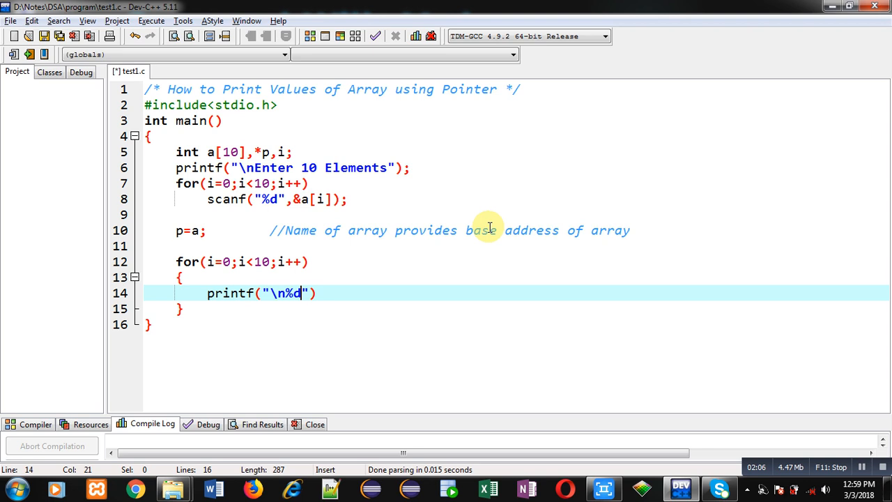
pyautogui.write(',')
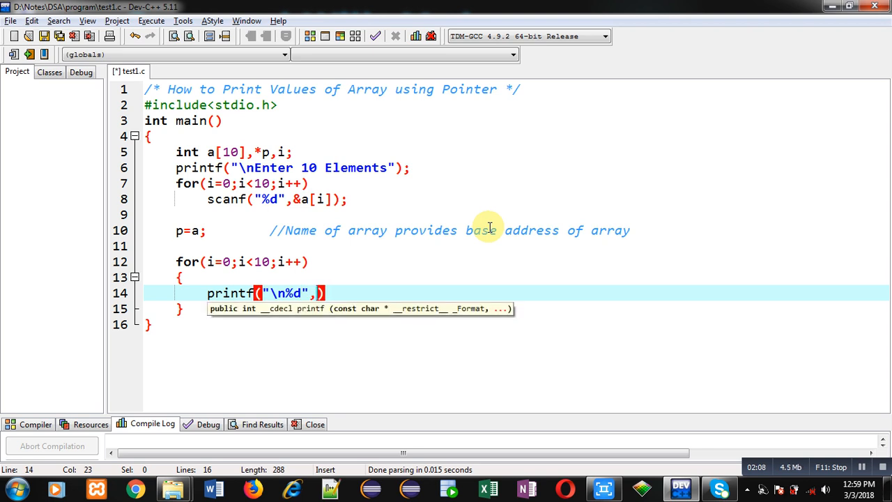
pyautogui.write('*p')
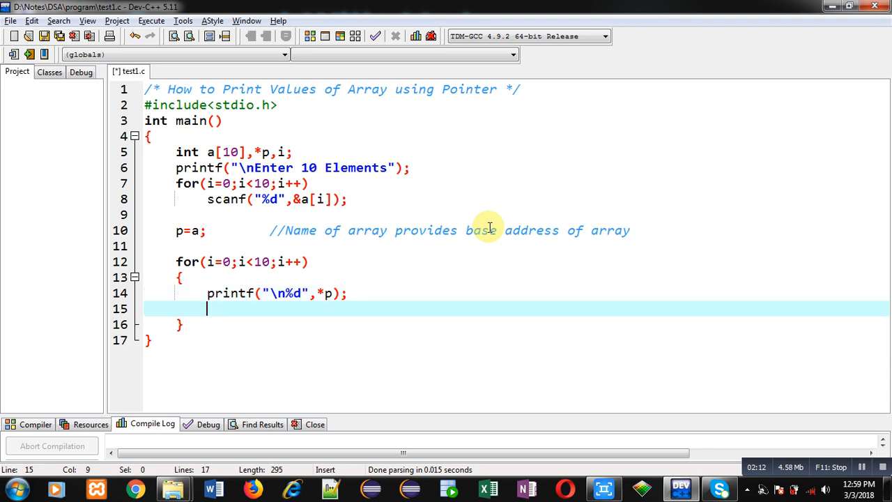
pyautogui.moveTo(357, 313)
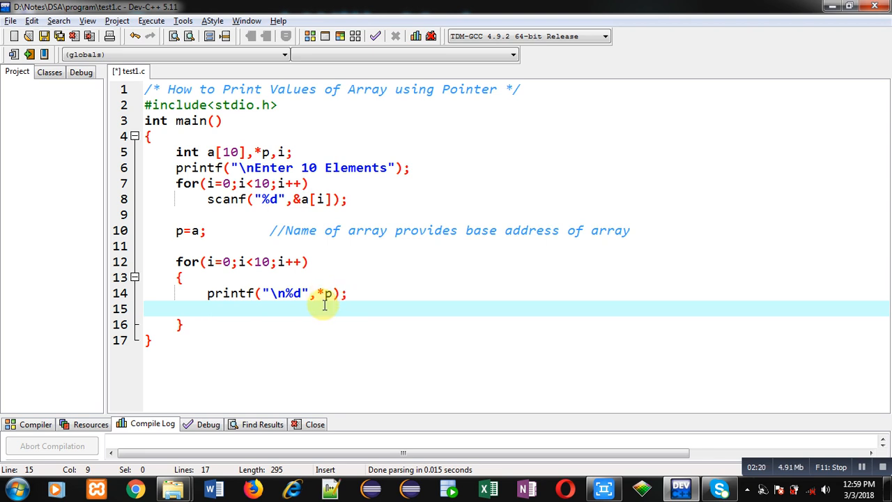
pyautogui.moveTo(335, 301)
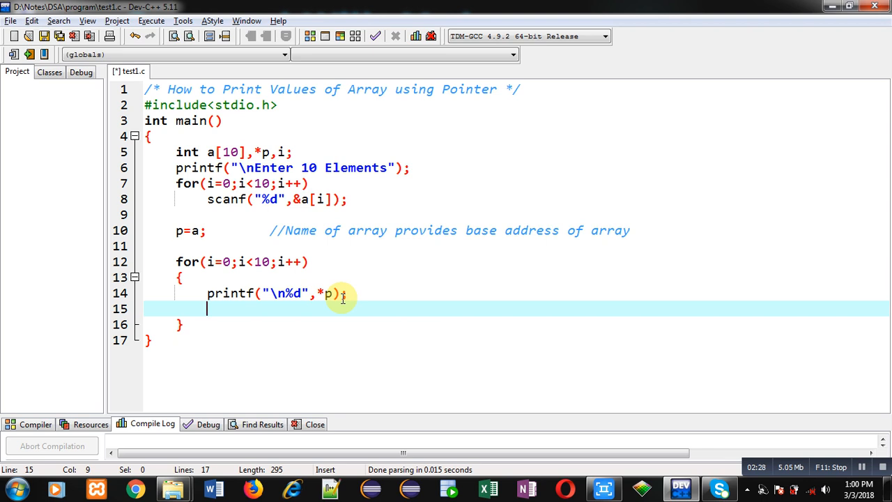
pyautogui.write('p')
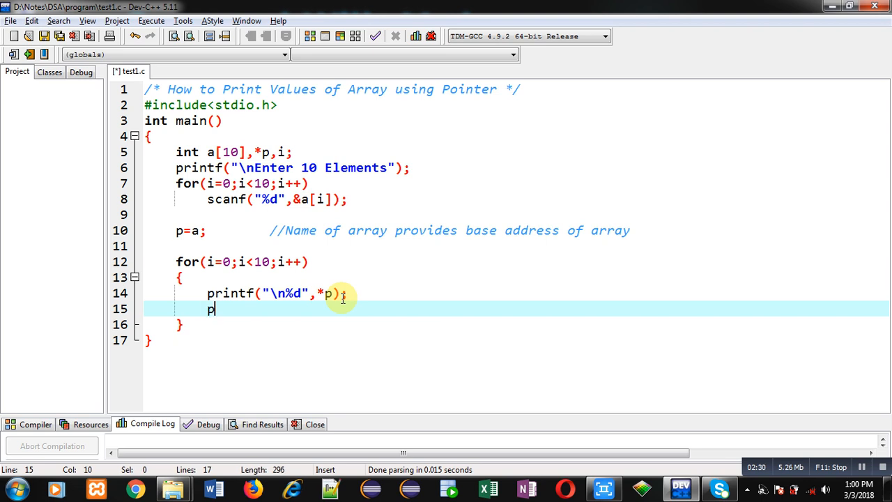
pyautogui.write('++;')
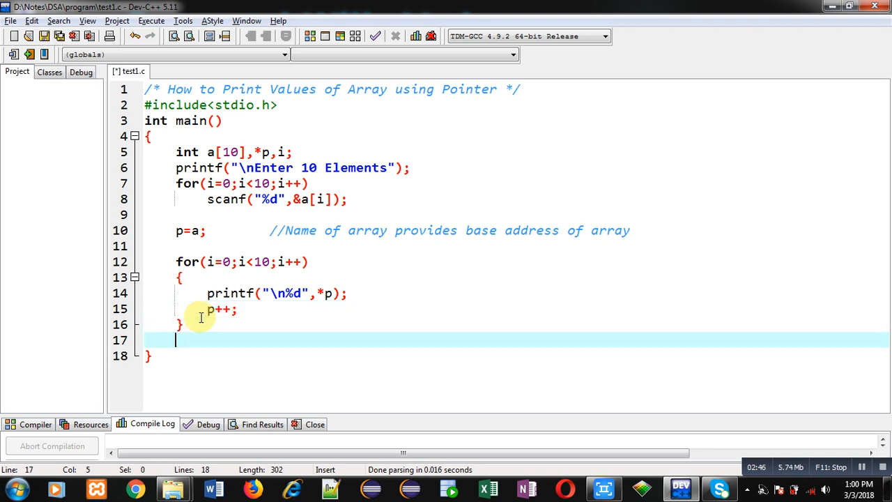
# End main with return 0;.
pyautogui.write('return')
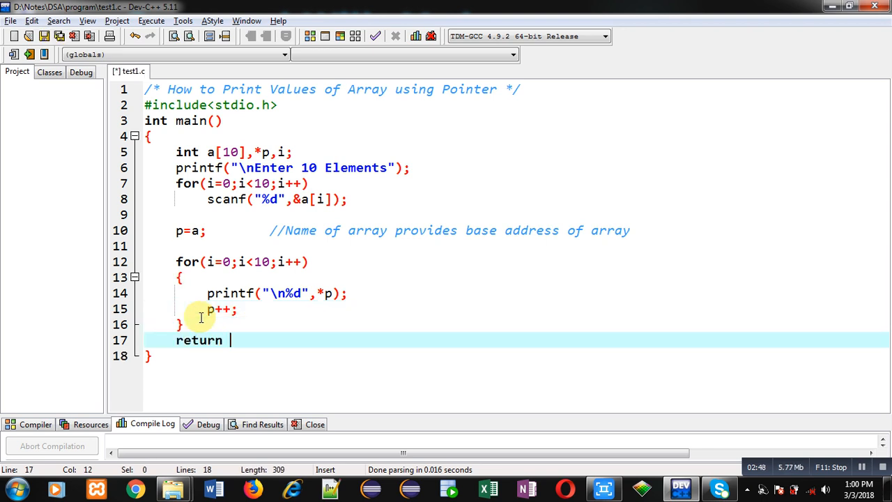
pyautogui.write('0;')
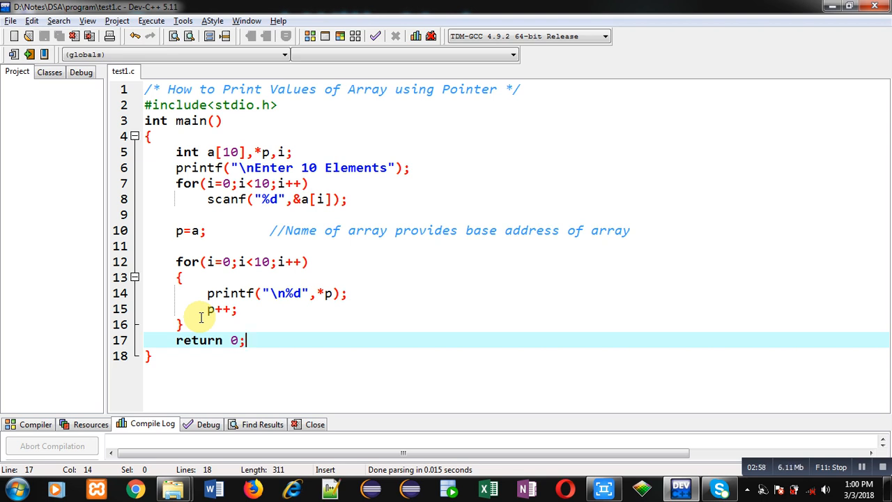
# Compile and run the program and start entering the ten numbers in the console.
pyautogui.click(151, 21)
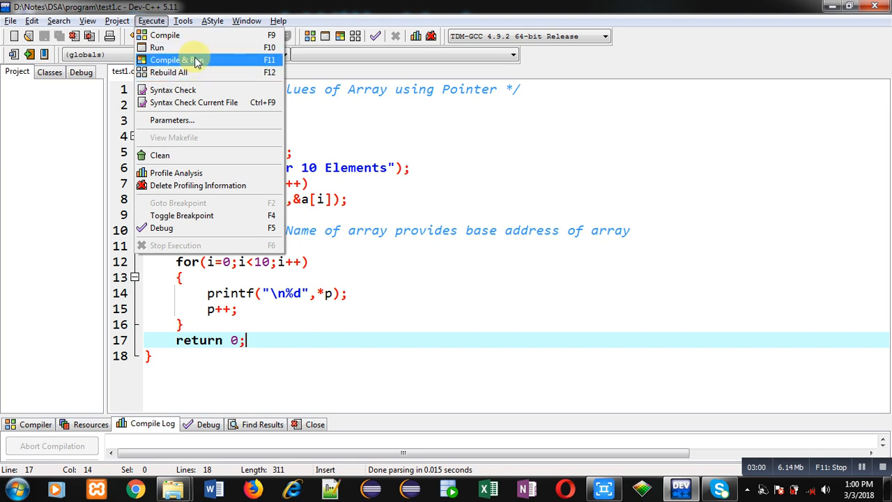
pyautogui.click(170, 60)
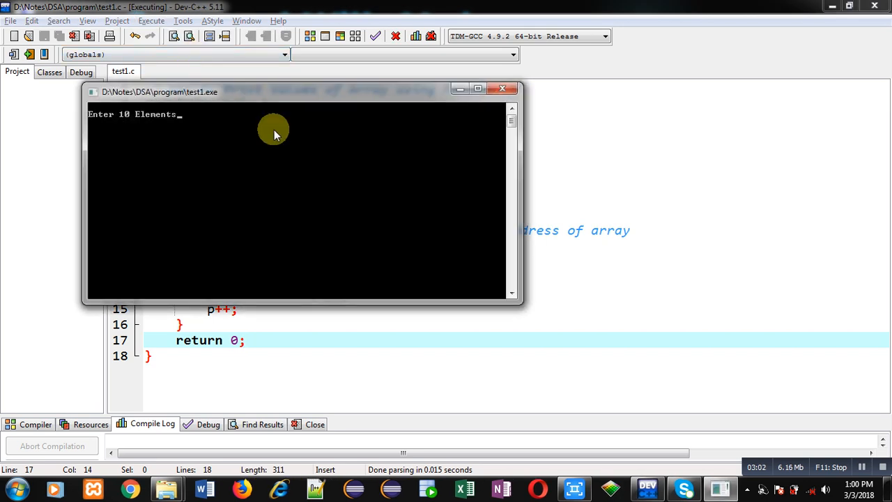
pyautogui.write('2')
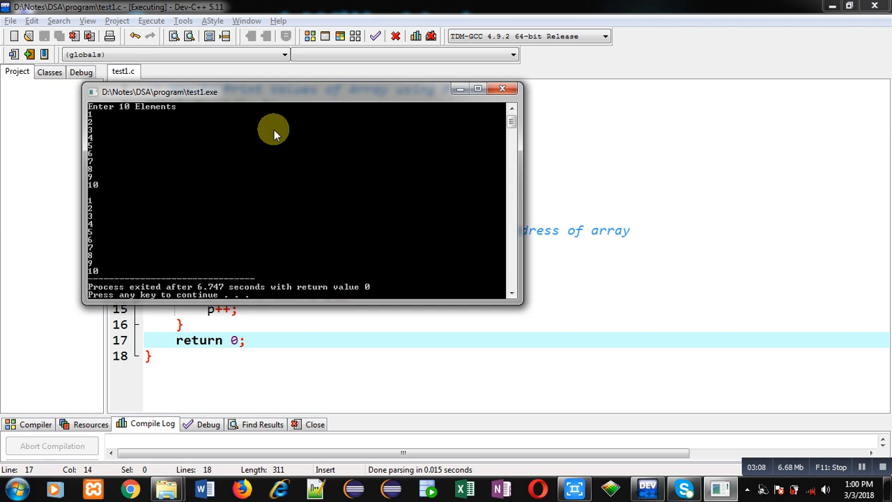
pyautogui.moveTo(100, 221)
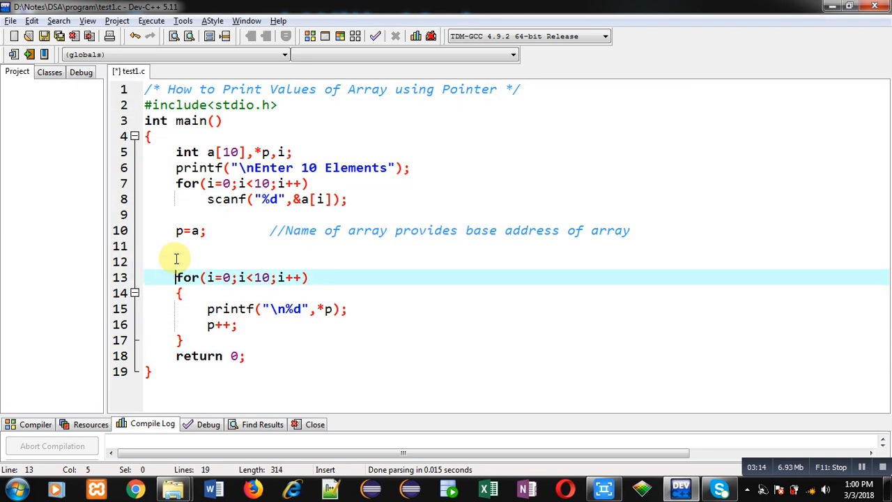
# Write printf("\nArray contains...\n"); above the printing loop.
pyautogui.write('printf')
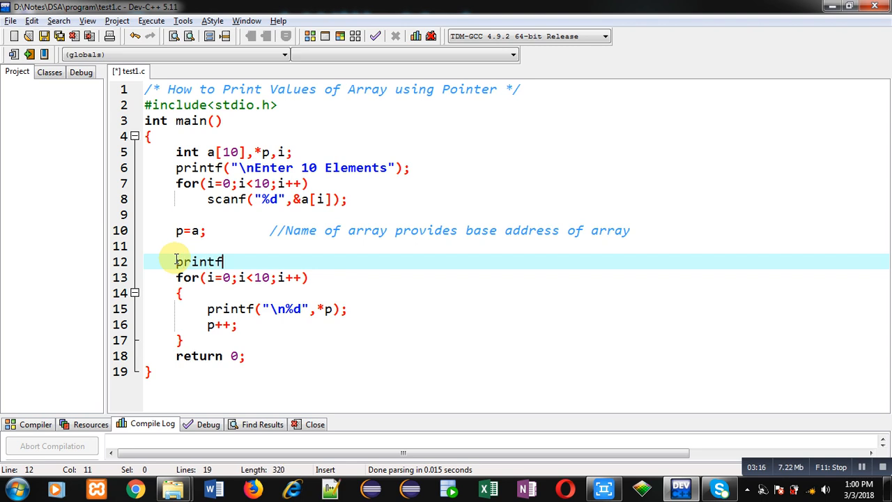
pyautogui.write('("\\n"')
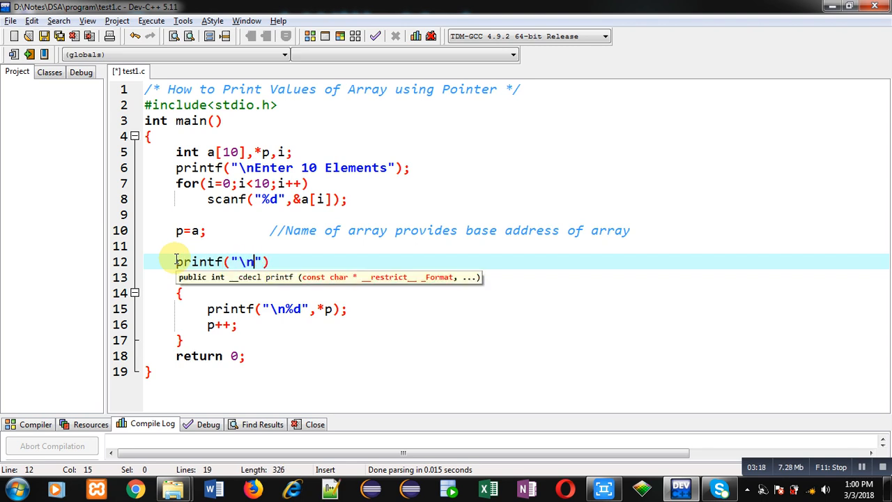
pyautogui.write('A')
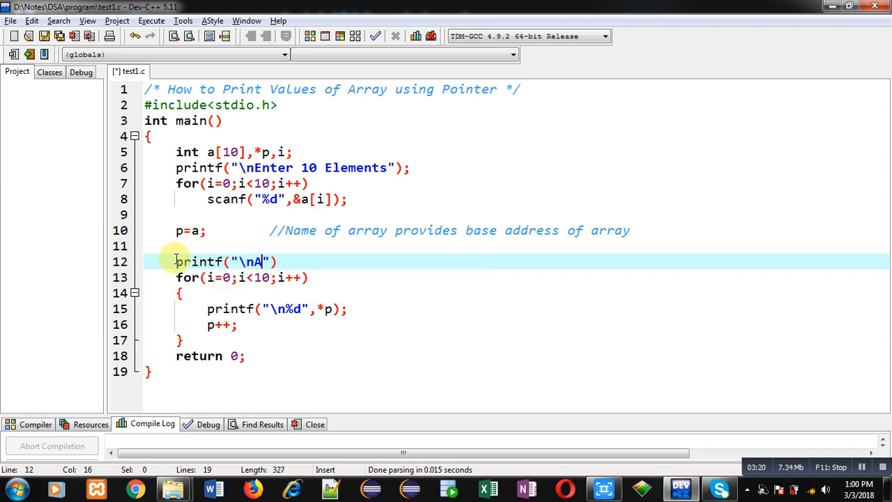
pyautogui.write('rray contains.')
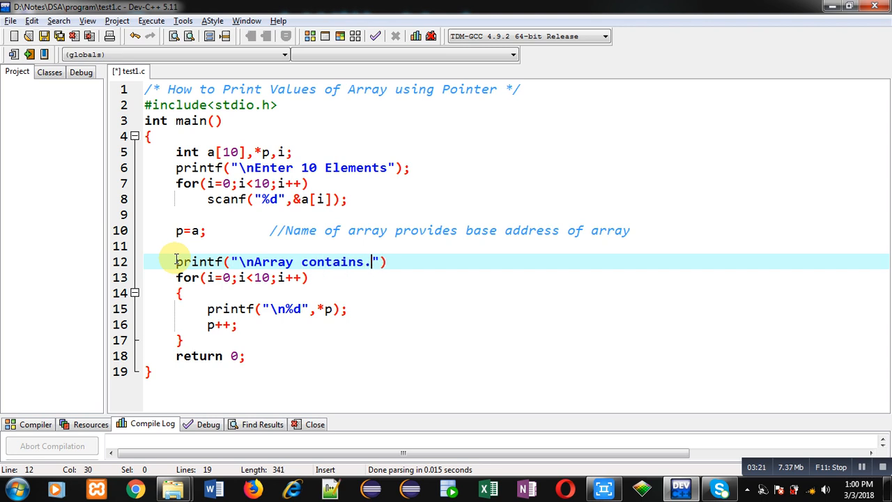
pyautogui.write('..");')
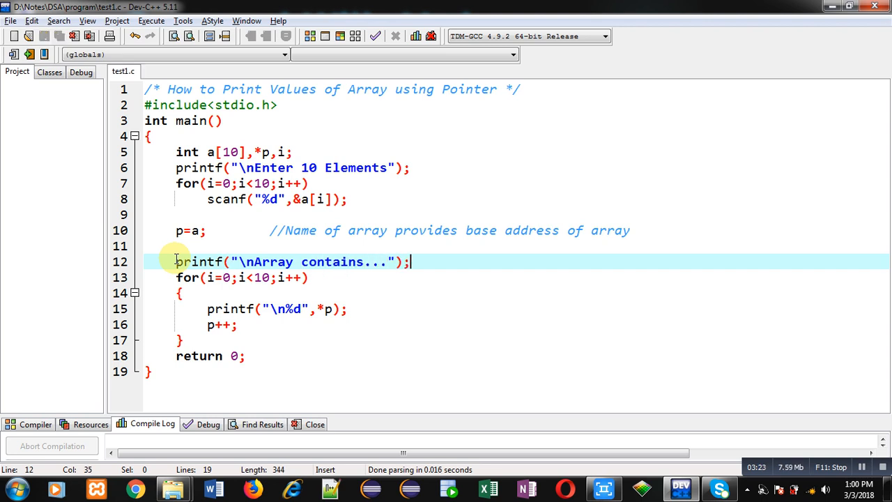
pyautogui.write('\\m')
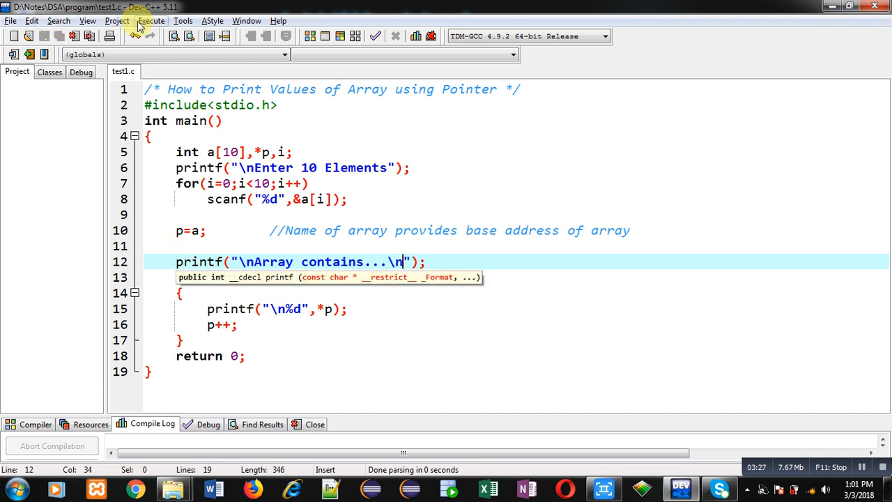
# Compile and run again, check 'Array contains...' heads the numbers, and close the output.
pyautogui.click(178, 58)
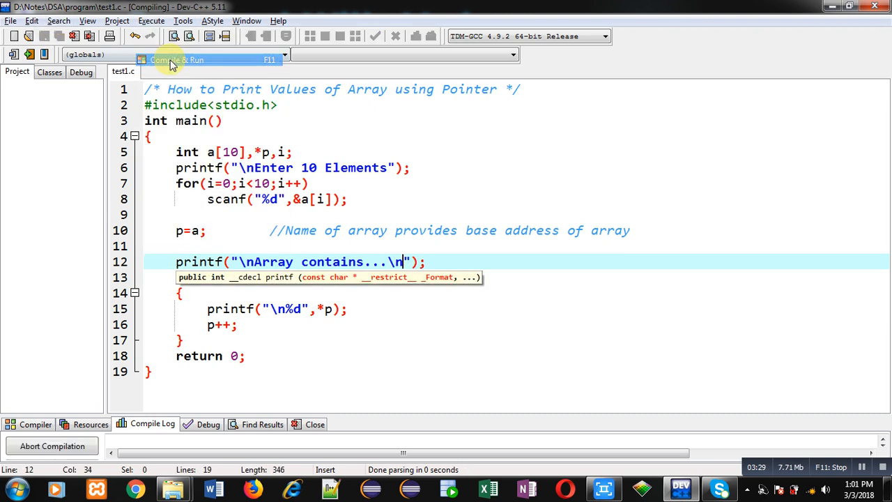
pyautogui.click(177, 58)
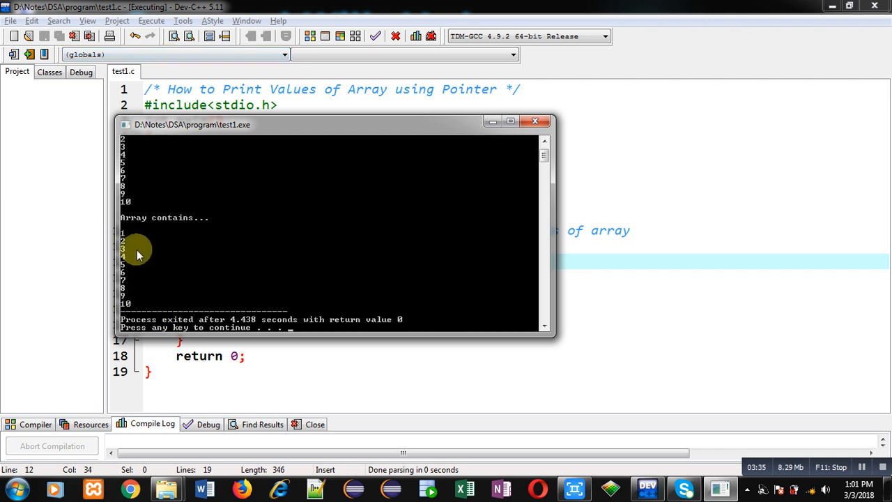
pyautogui.moveTo(128, 242)
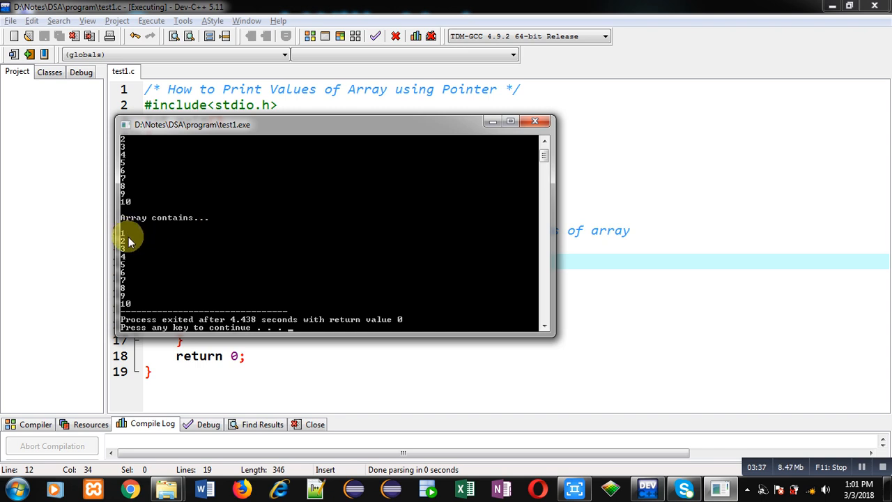
pyautogui.moveTo(142, 252)
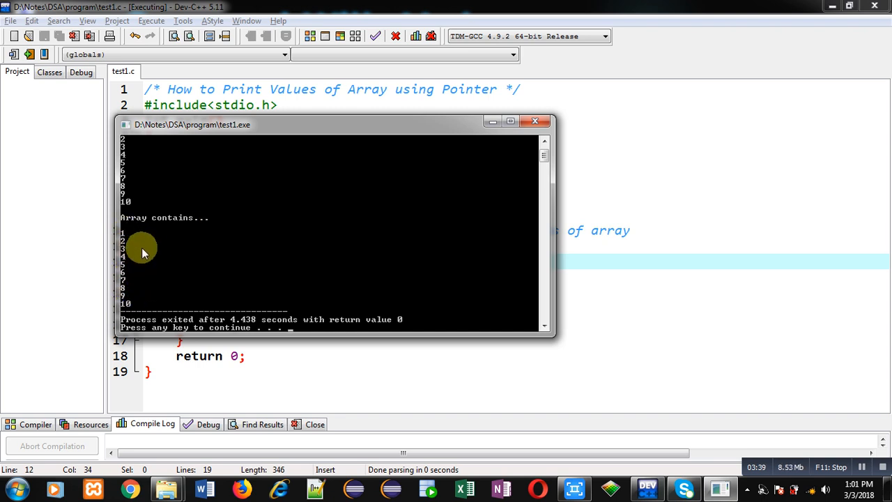
pyautogui.moveTo(147, 249)
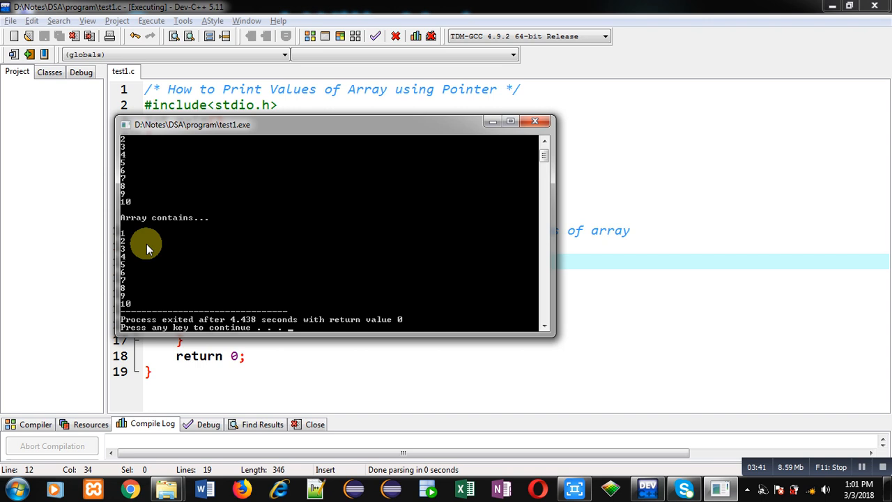
pyautogui.press('enter')
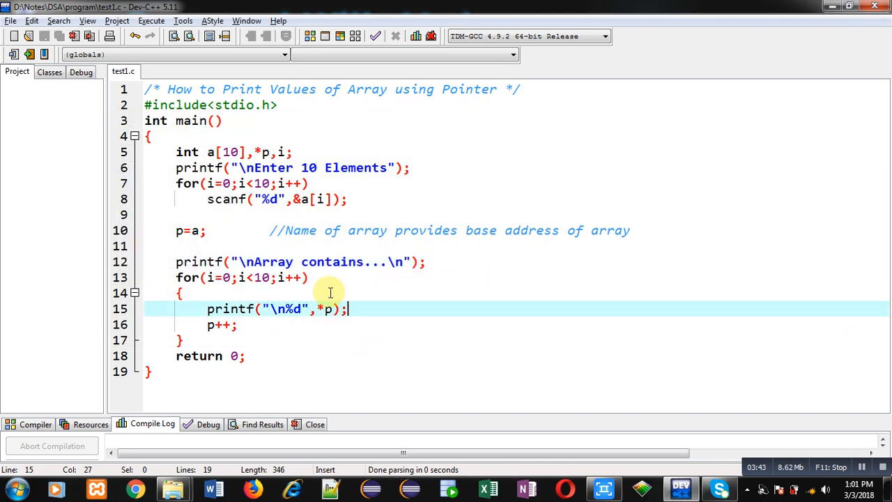
pyautogui.moveTo(223, 355)
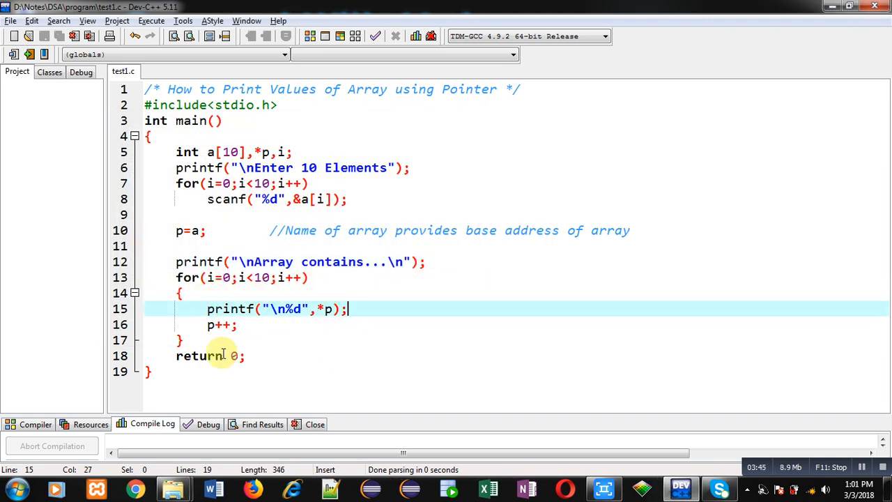
pyautogui.moveTo(310, 330)
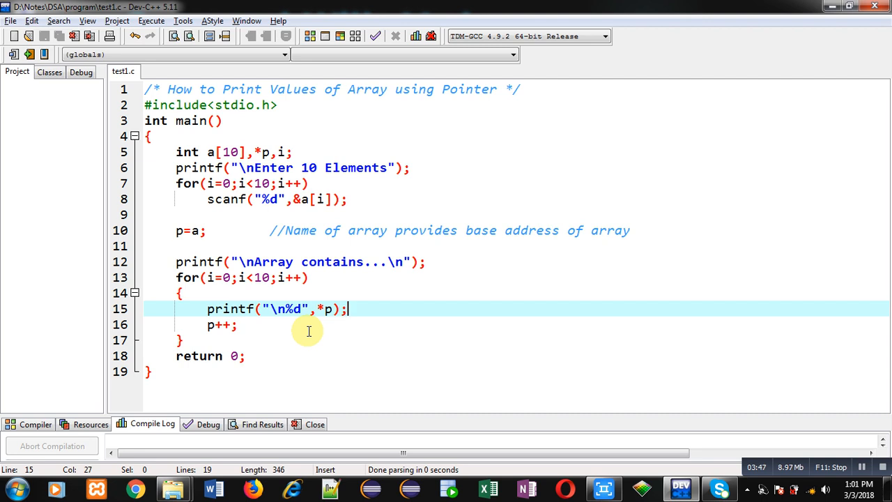
pyautogui.moveTo(463, 252)
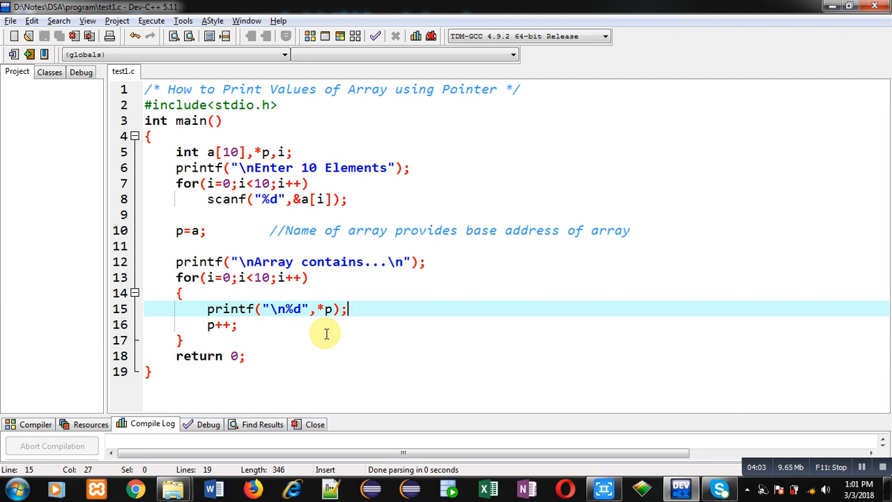
pyautogui.moveTo(215, 341)
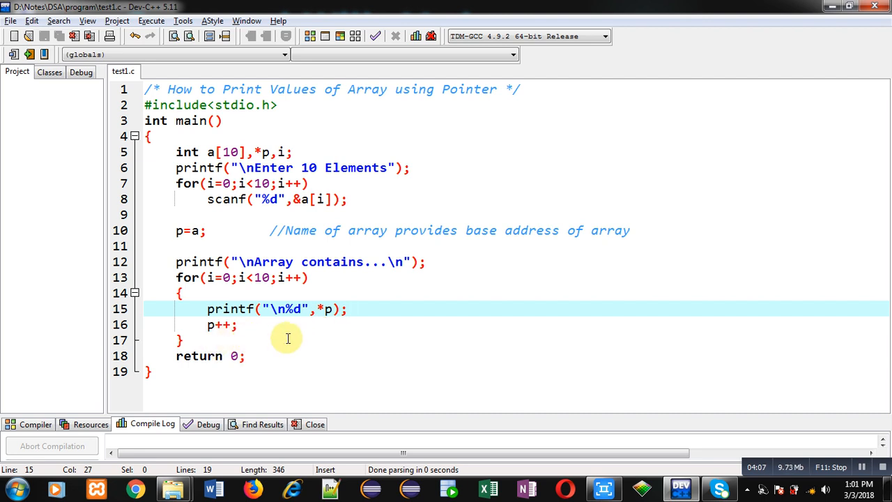
pyautogui.moveTo(498, 267)
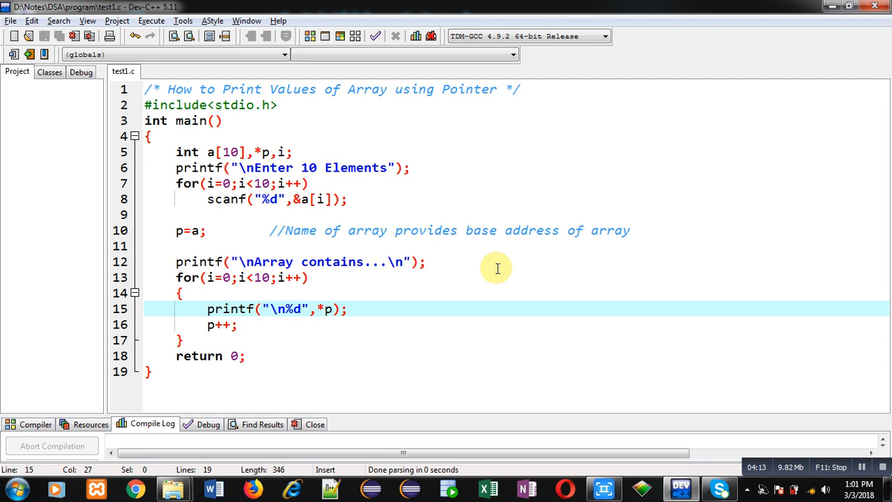
pyautogui.click(348, 310)
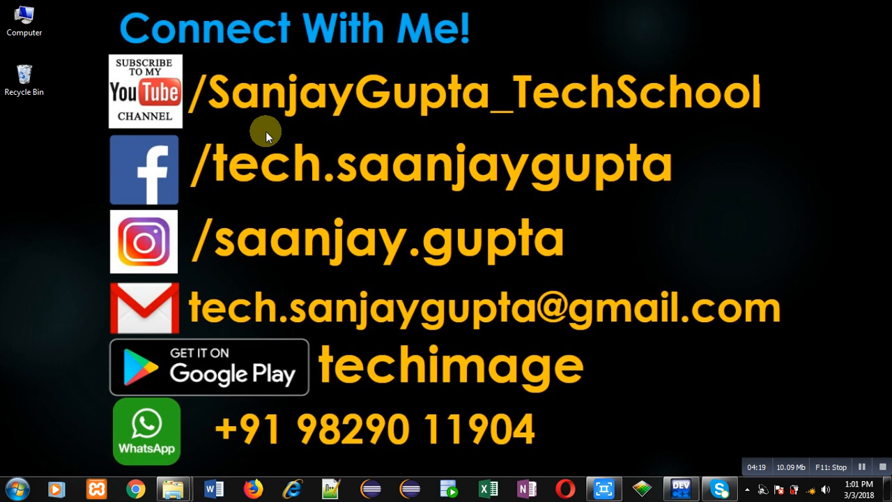
pyautogui.moveTo(188, 144)
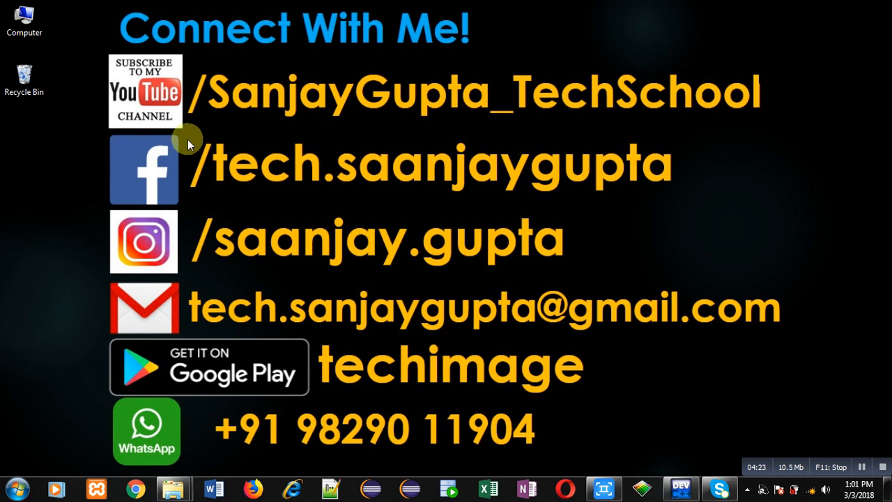
pyautogui.moveTo(488, 136)
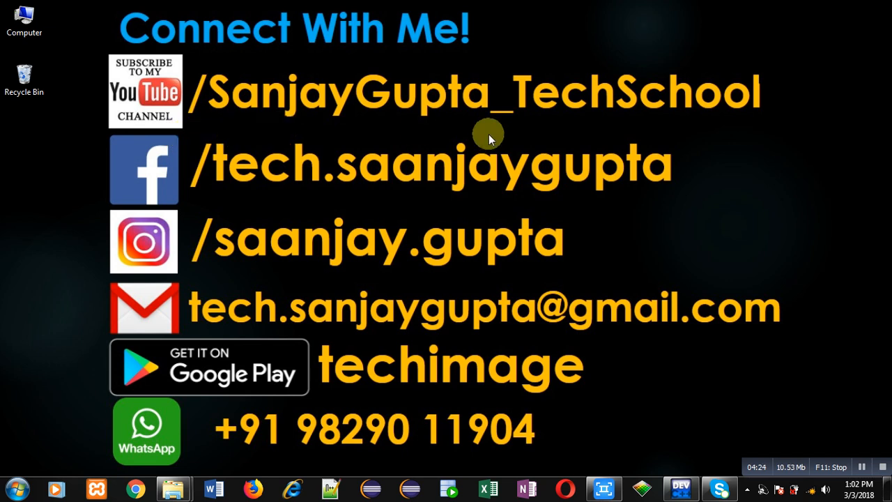
pyautogui.moveTo(370, 407)
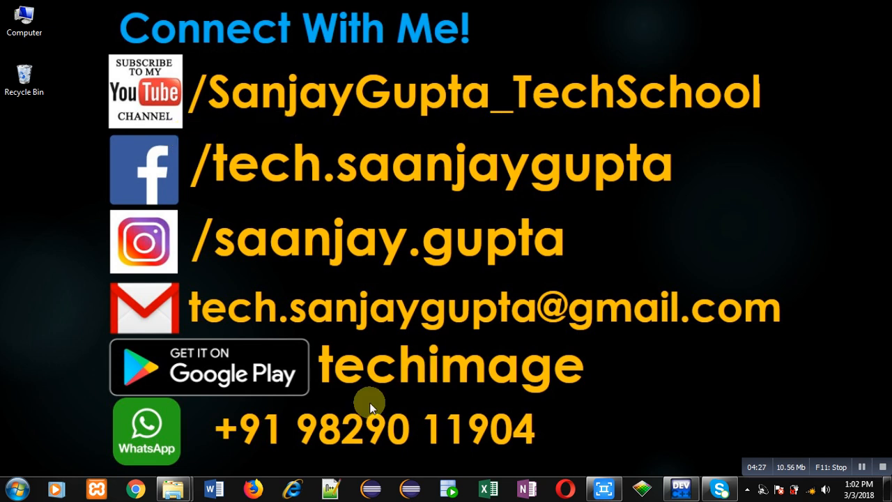
pyautogui.moveTo(323, 407)
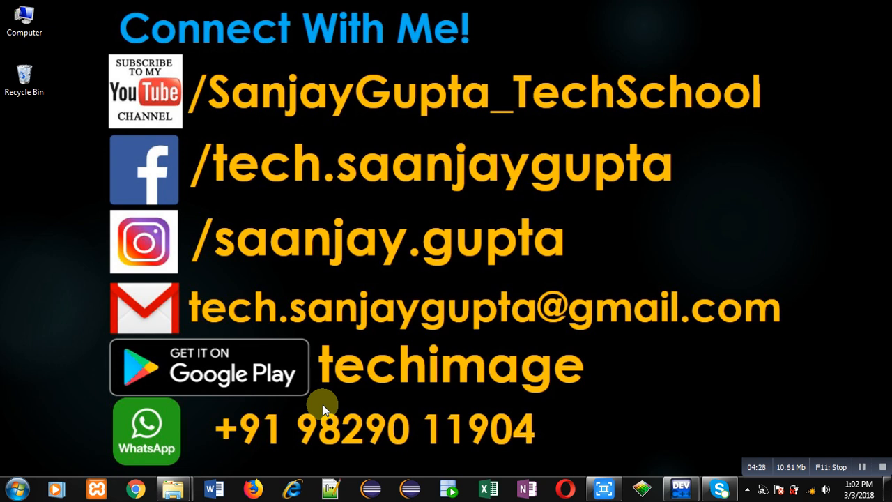